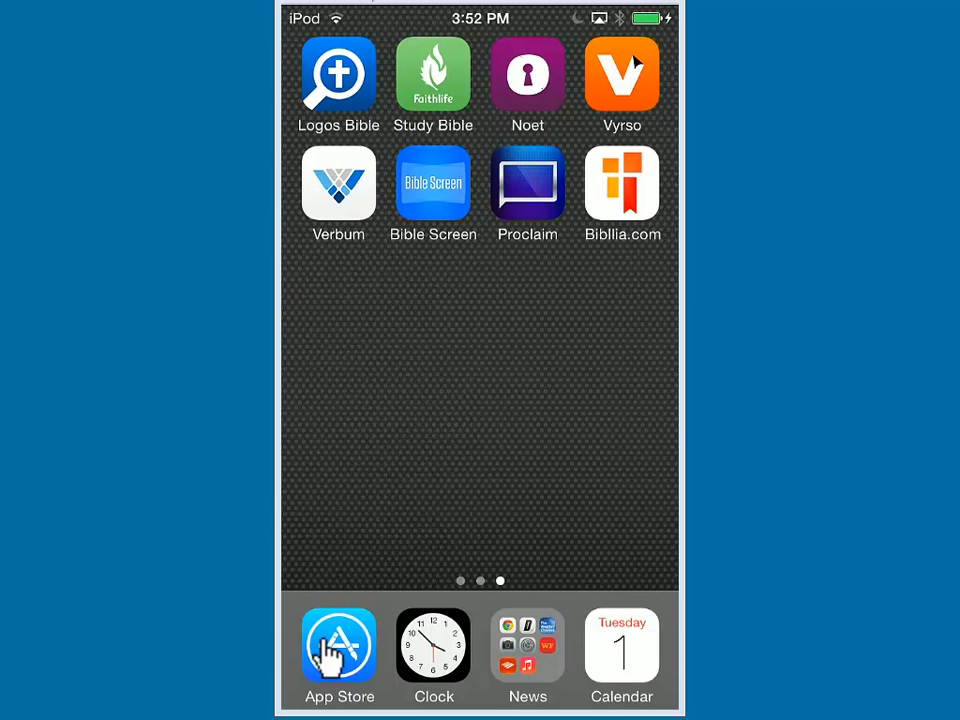
Download Flashcards for Greek and Hebrew from the App Store and launch it
{"action": "left_click", "coordinate": [339, 645]}
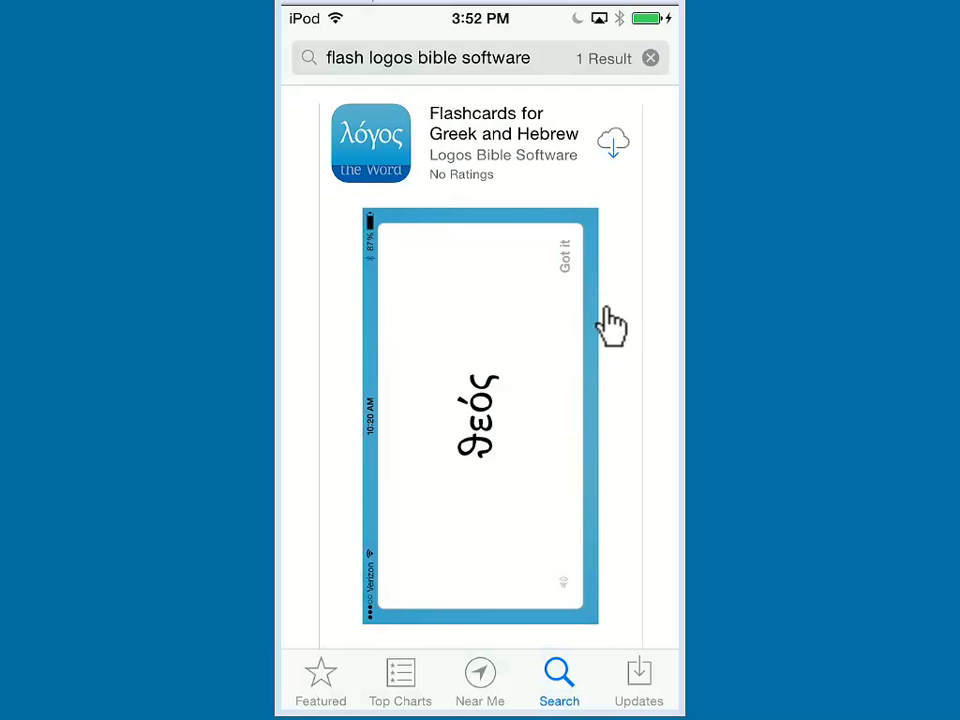
{"action": "mouse_move", "coordinate": [620, 155]}
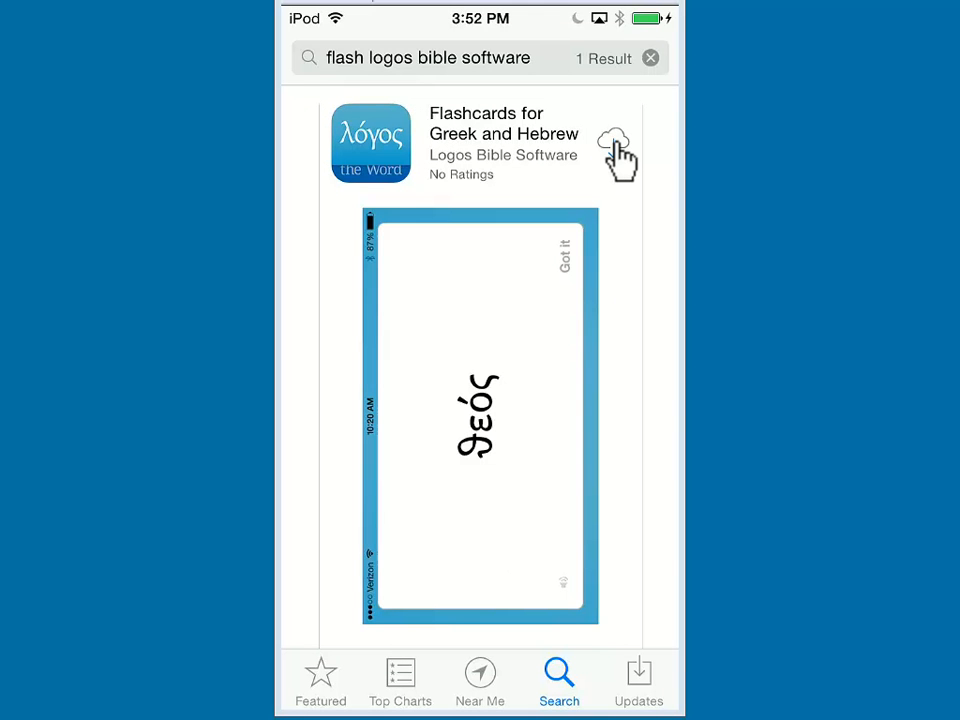
{"action": "left_click", "coordinate": [614, 143]}
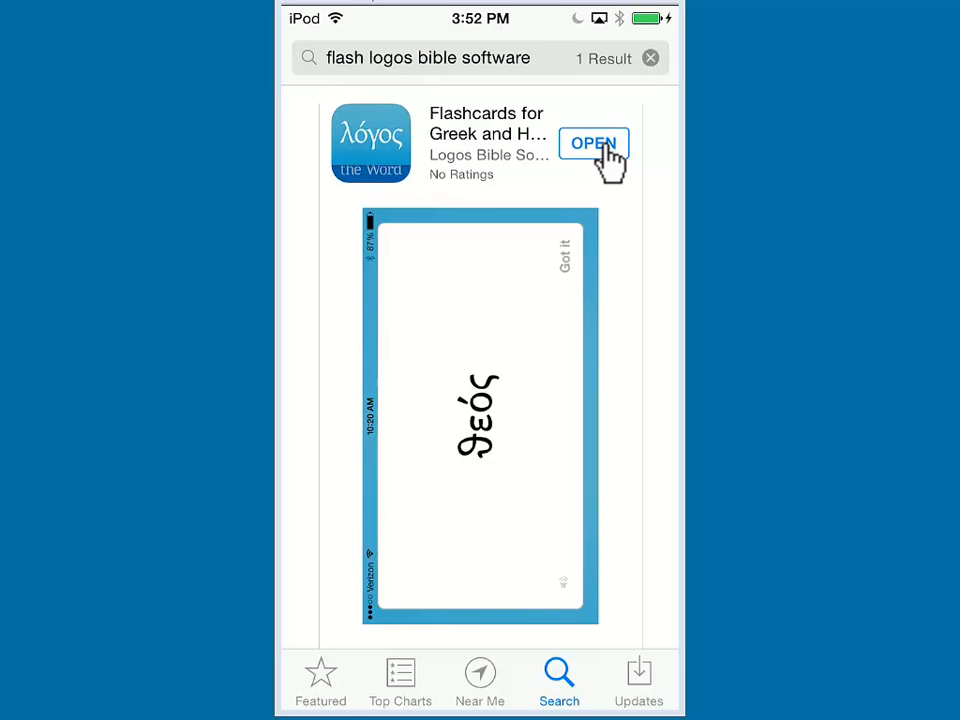
{"action": "left_click", "coordinate": [593, 143]}
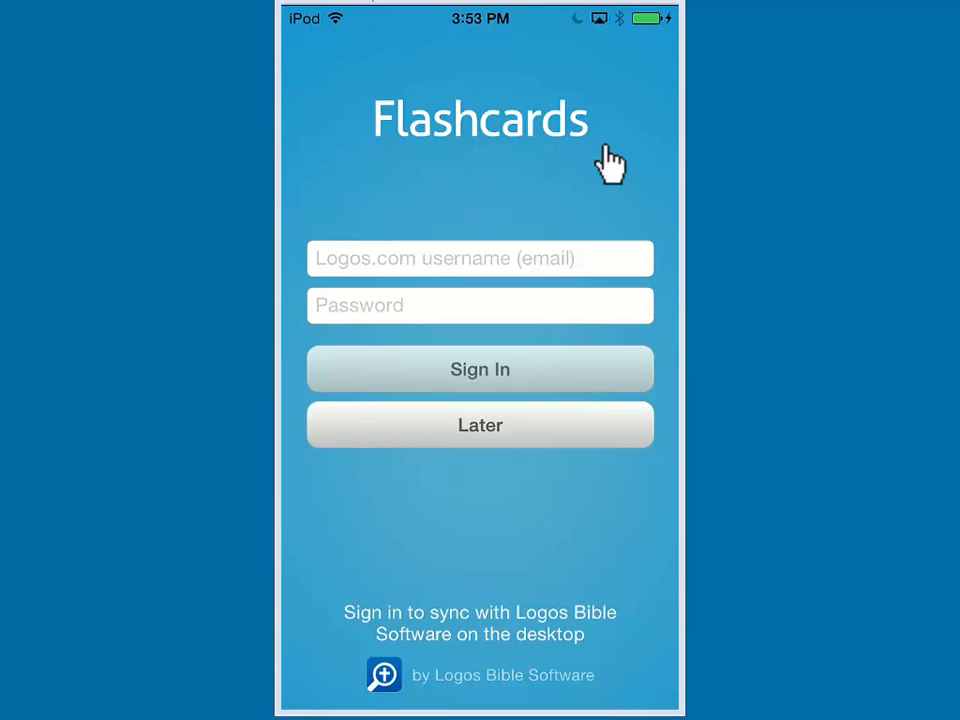
{"action": "mouse_move", "coordinate": [578, 372]}
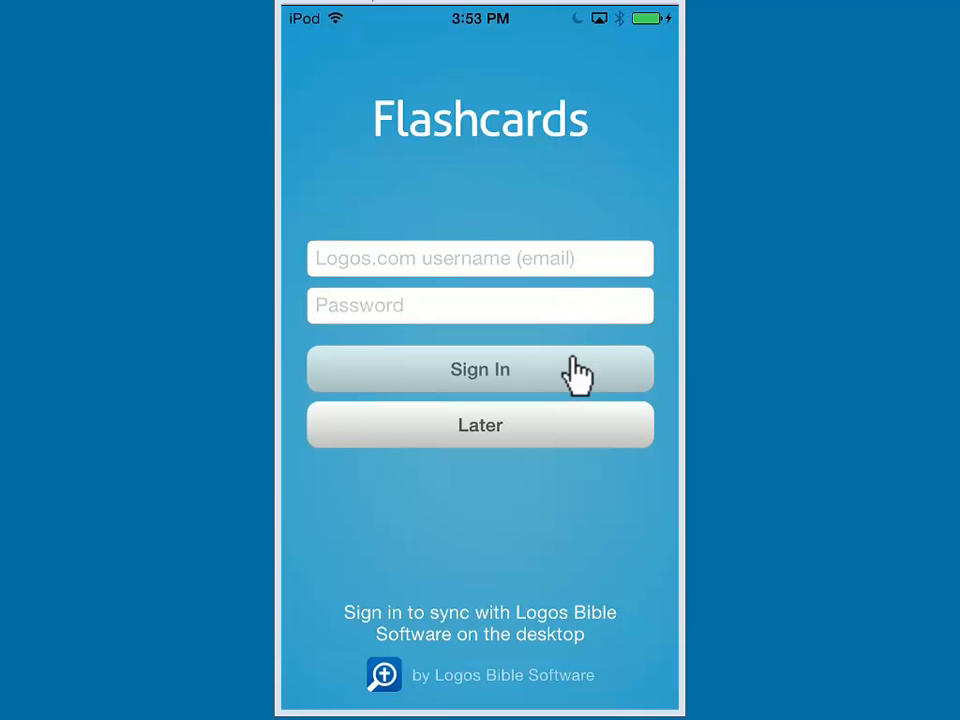
{"action": "left_click", "coordinate": [480, 425]}
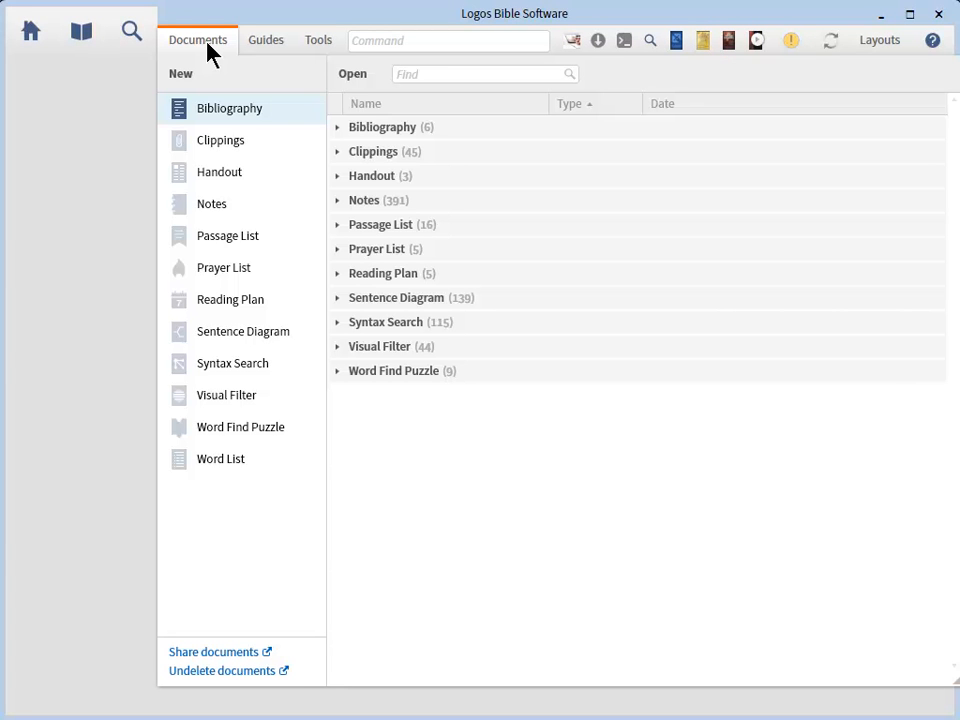
{"action": "mouse_move", "coordinate": [218, 160]}
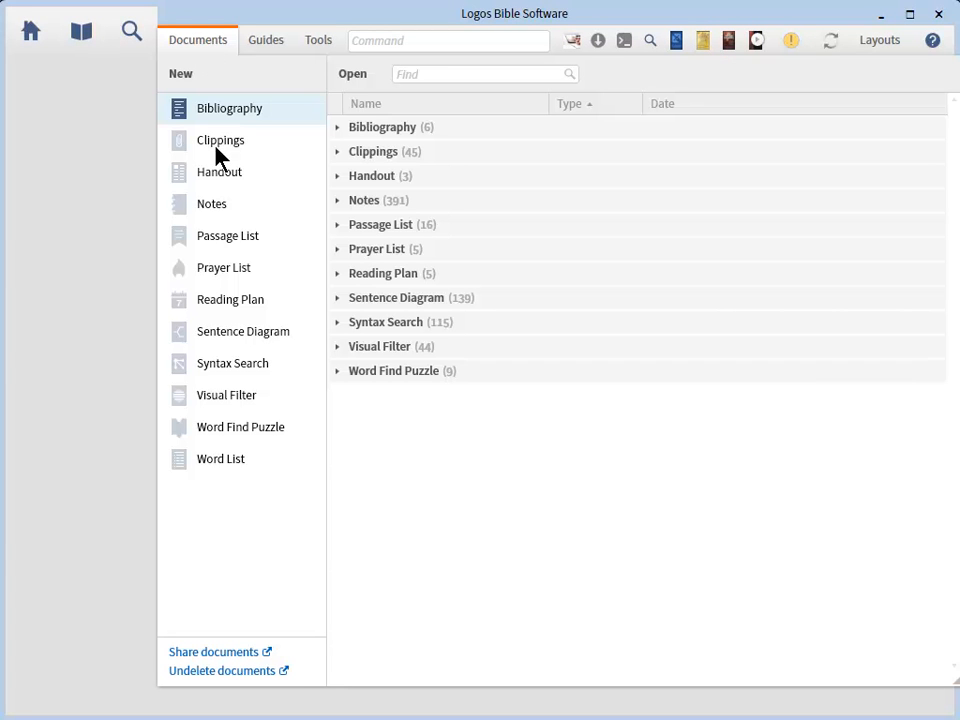
{"action": "mouse_move", "coordinate": [220, 463]}
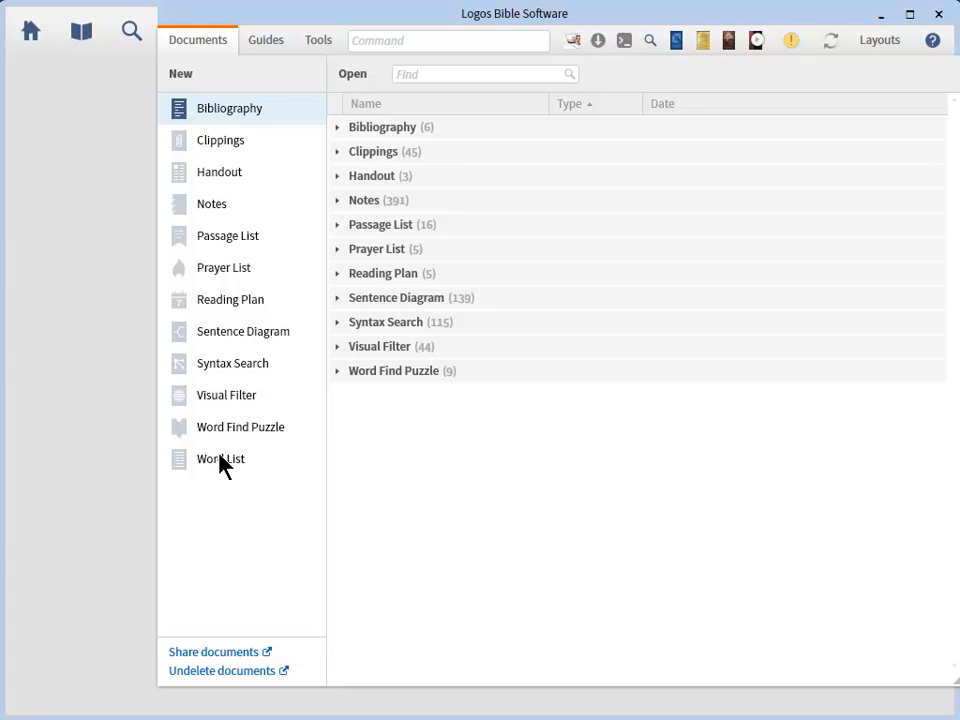
Create a new word list and rename it 'Malachi & Jude'
{"action": "left_click", "coordinate": [219, 458]}
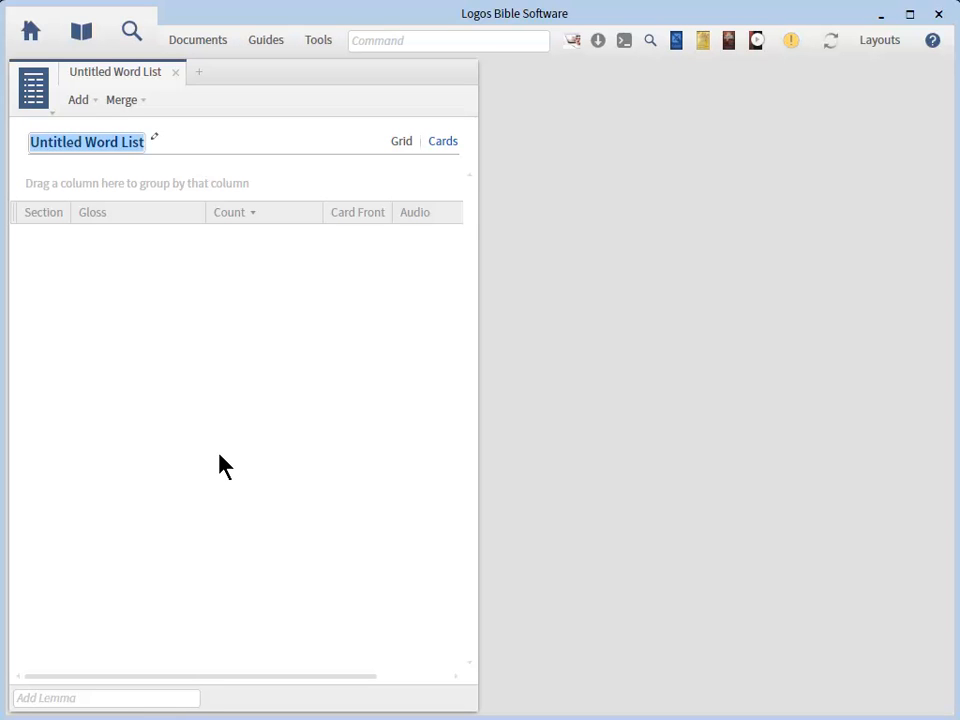
{"action": "mouse_move", "coordinate": [170, 368]}
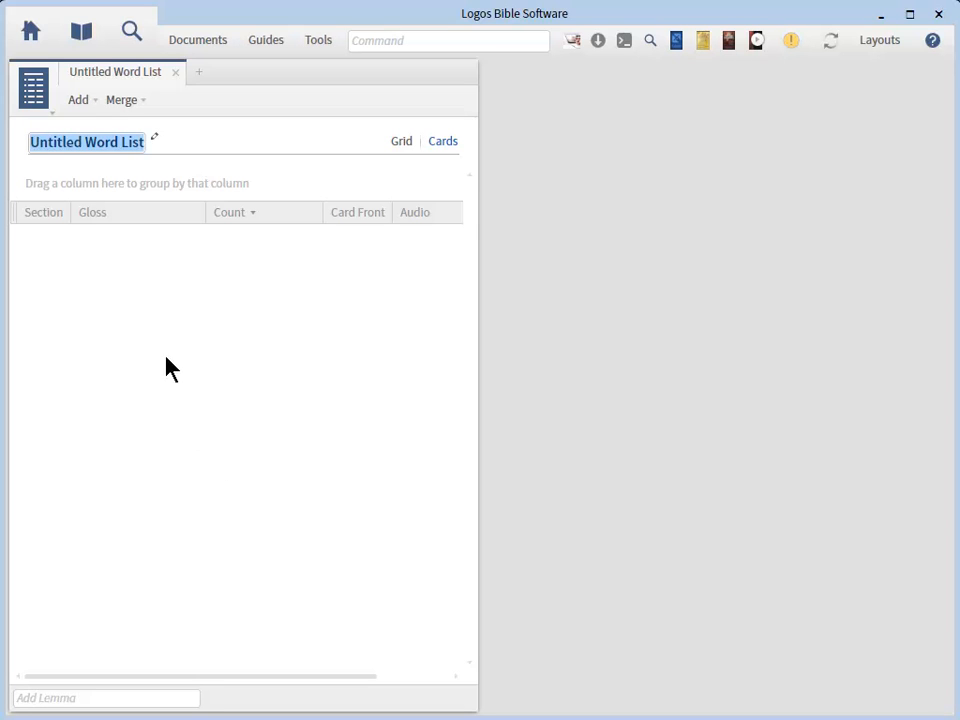
{"action": "mouse_move", "coordinate": [157, 145]}
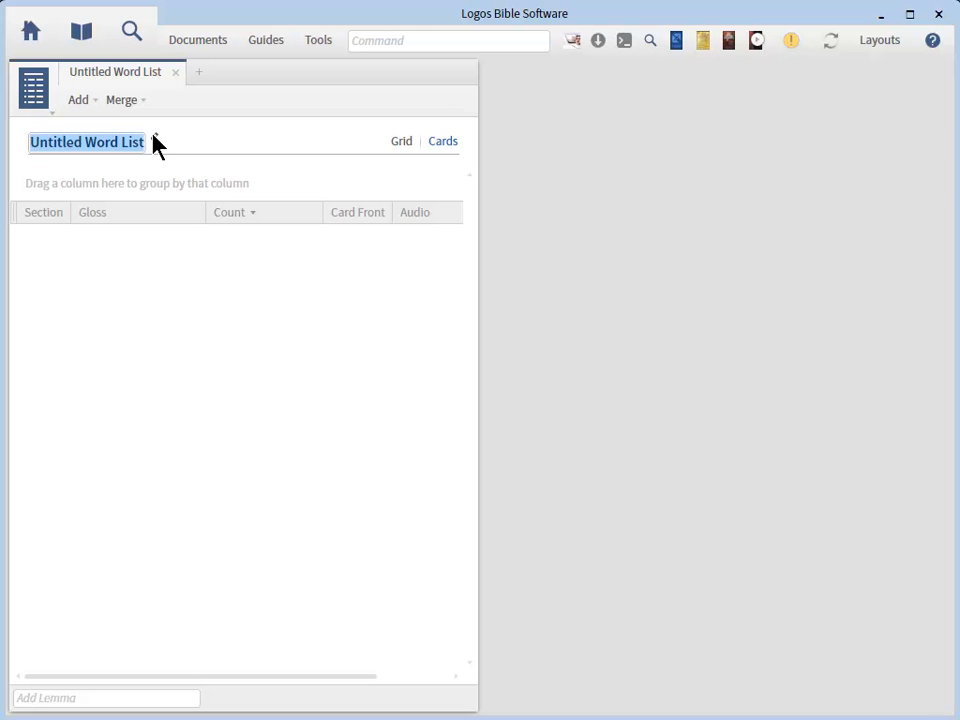
{"action": "type", "text": "Malachi & Jude"}
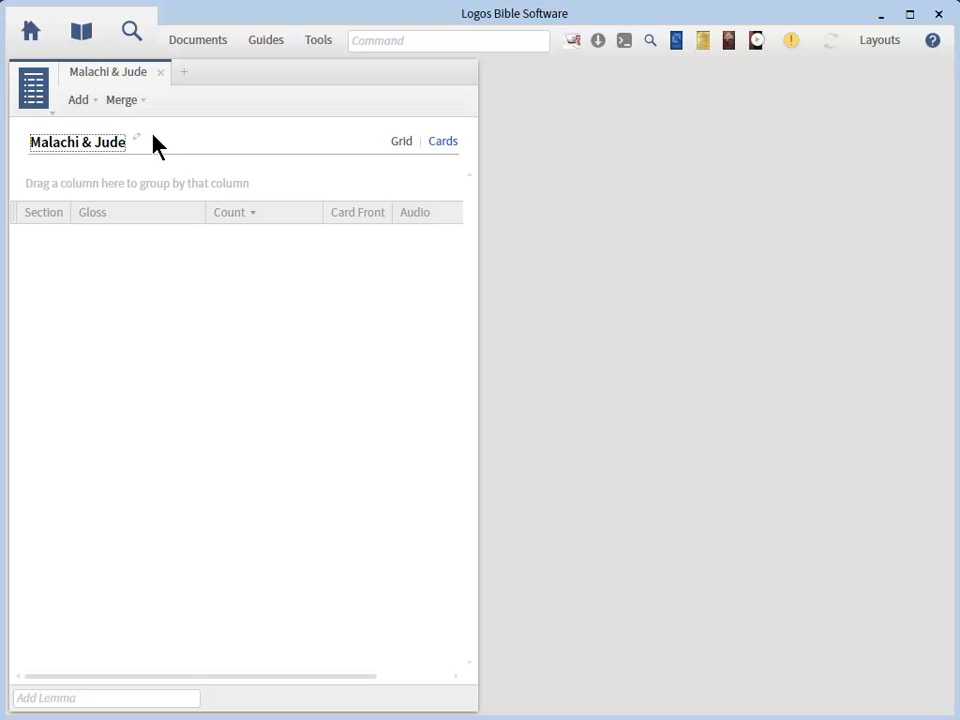
{"action": "mouse_move", "coordinate": [119, 138]}
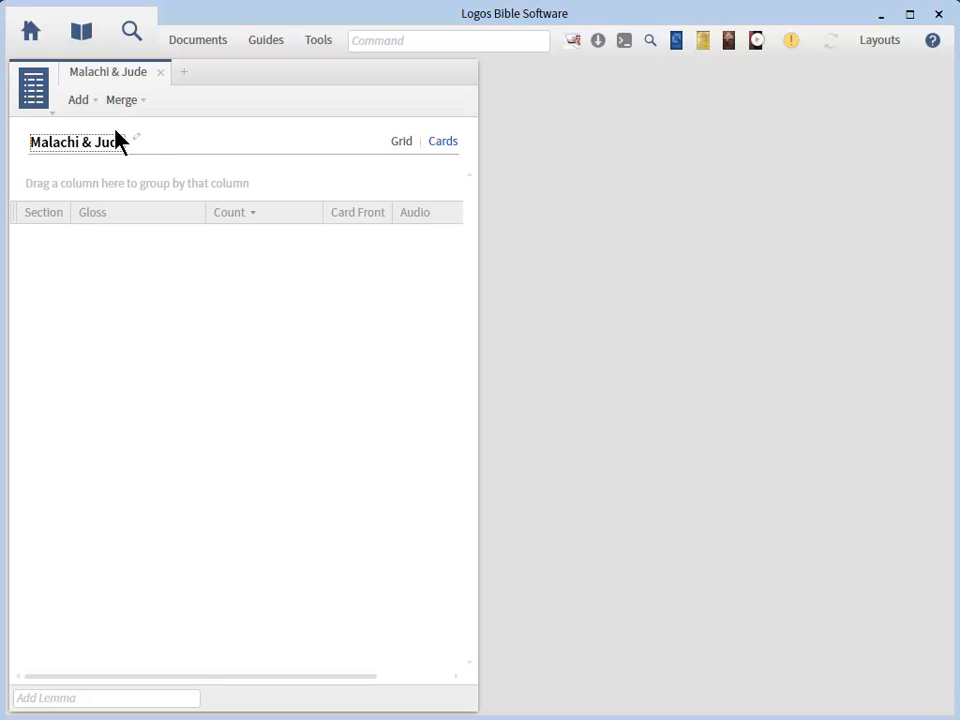
{"action": "mouse_move", "coordinate": [90, 108]}
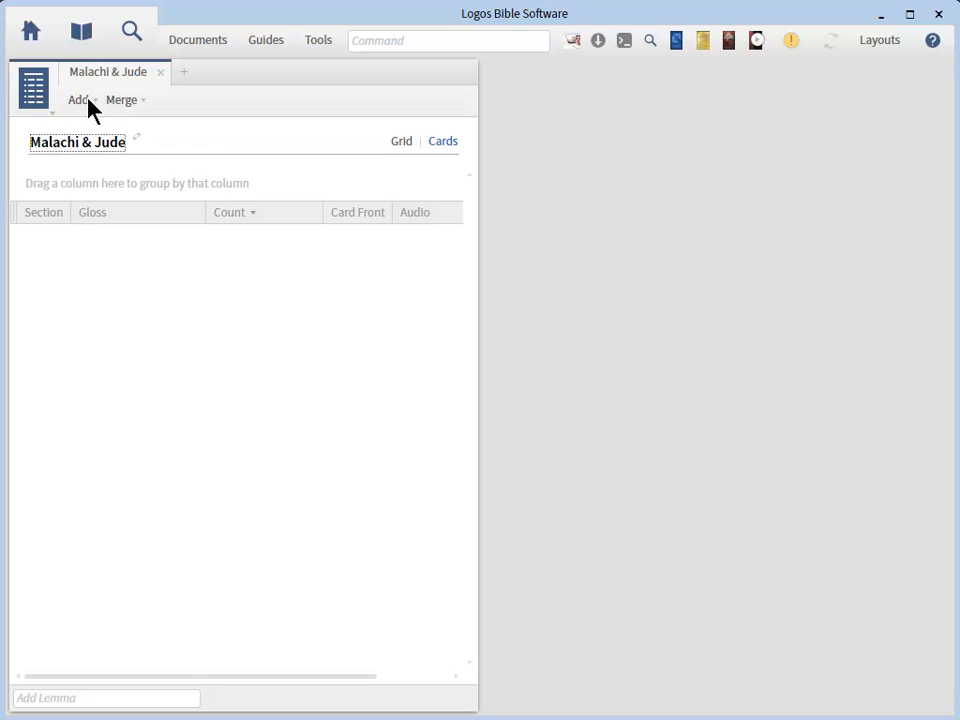
Add lemmas to the list from the reference 'Malachi'
{"action": "left_click", "coordinate": [77, 99]}
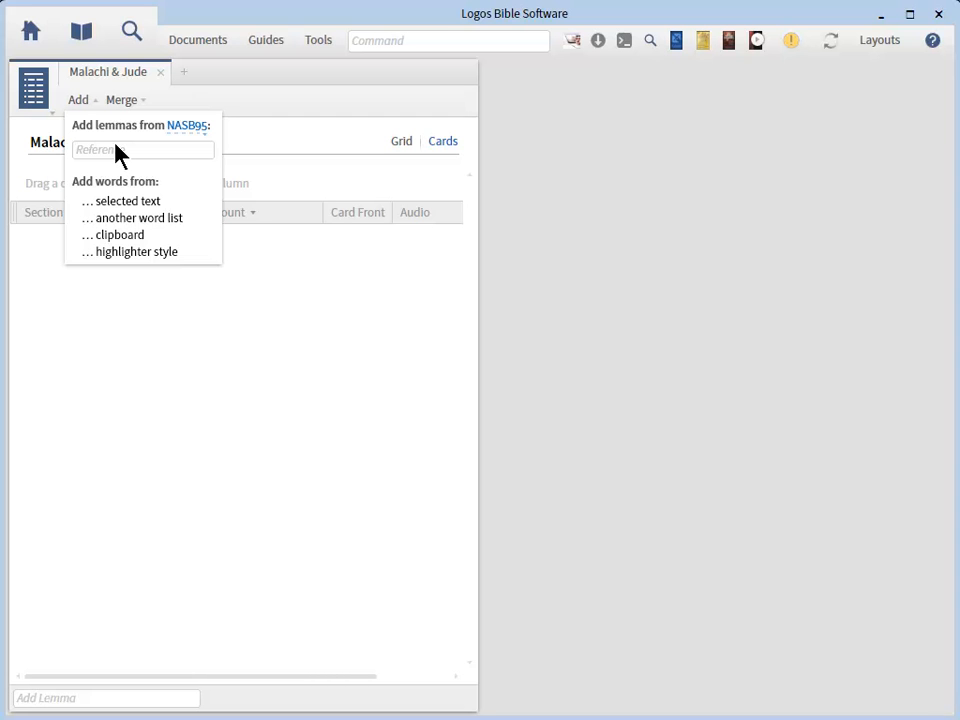
{"action": "type", "text": "Malachi"}
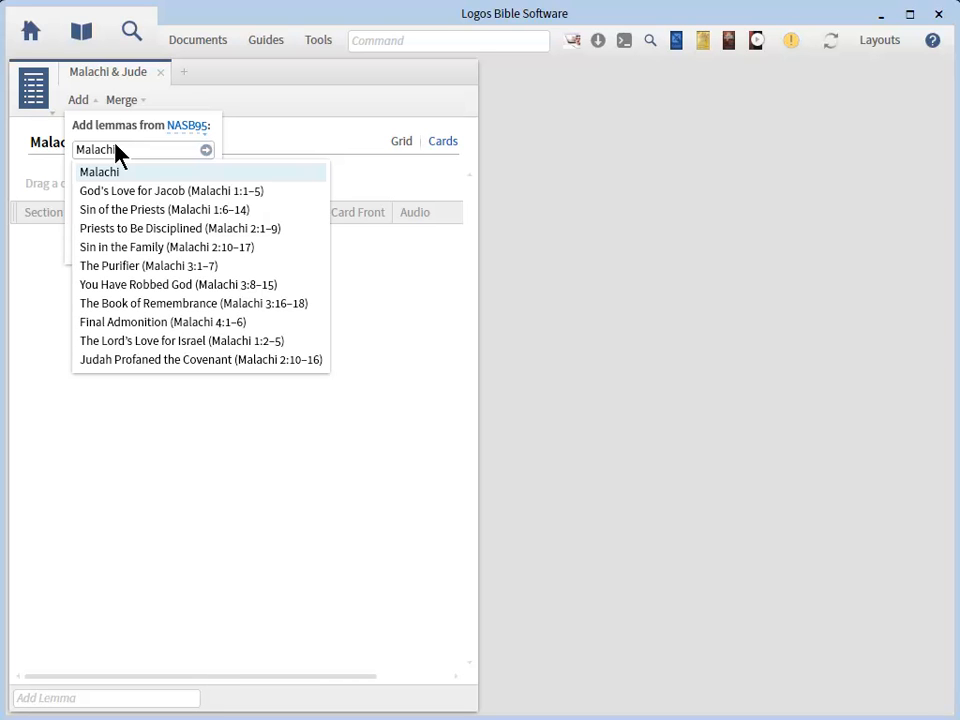
{"action": "mouse_move", "coordinate": [183, 178]}
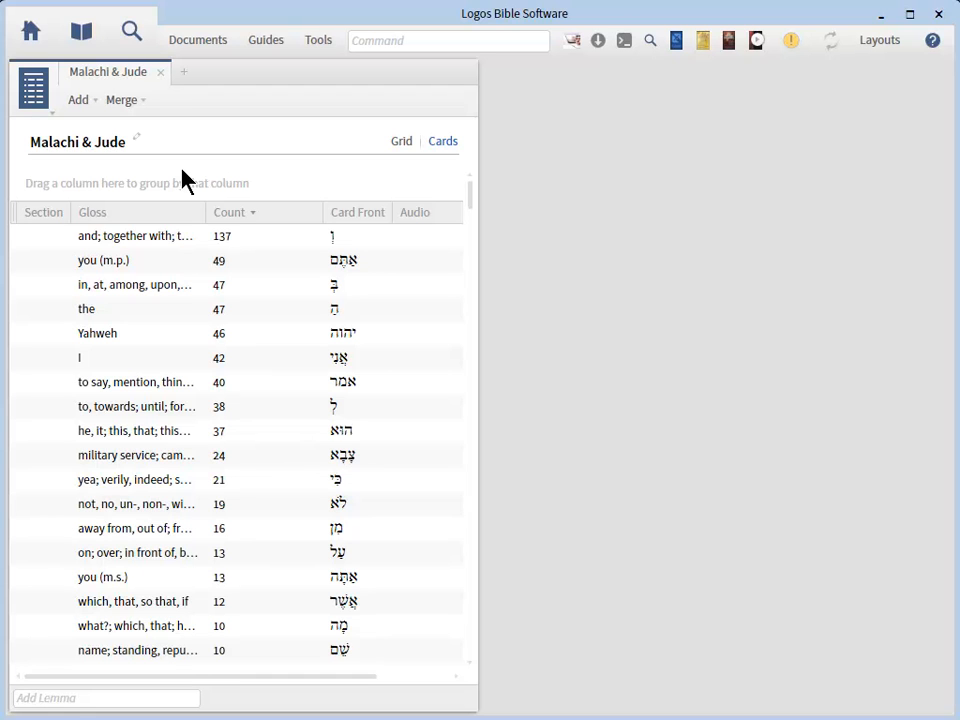
{"action": "mouse_move", "coordinate": [100, 153]}
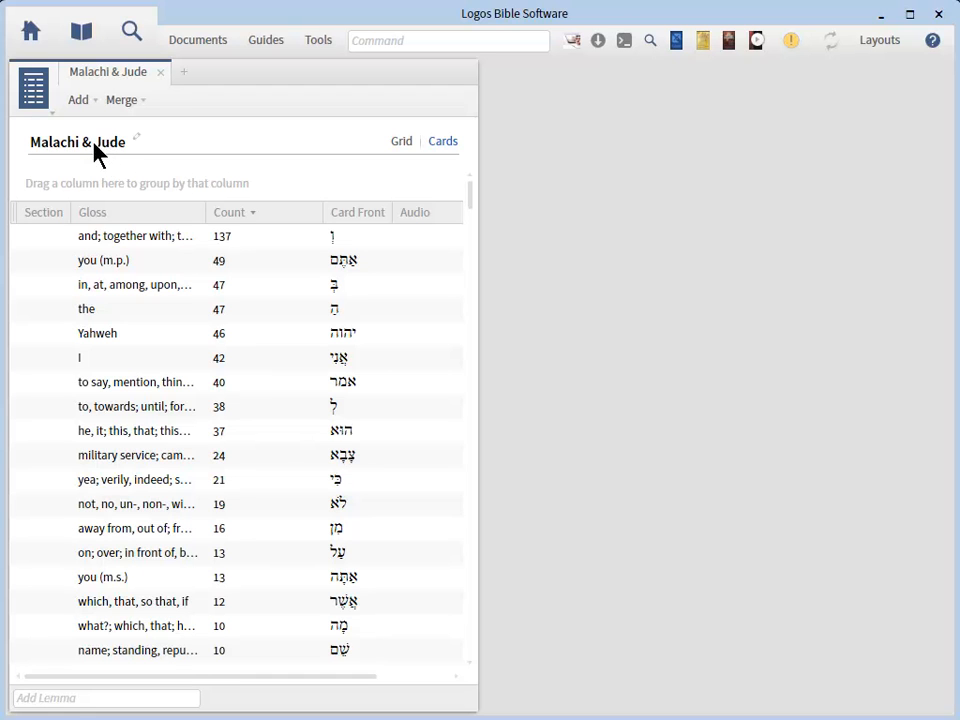
{"action": "left_click", "coordinate": [77, 99]}
{"action": "type", "text": "Jude"}
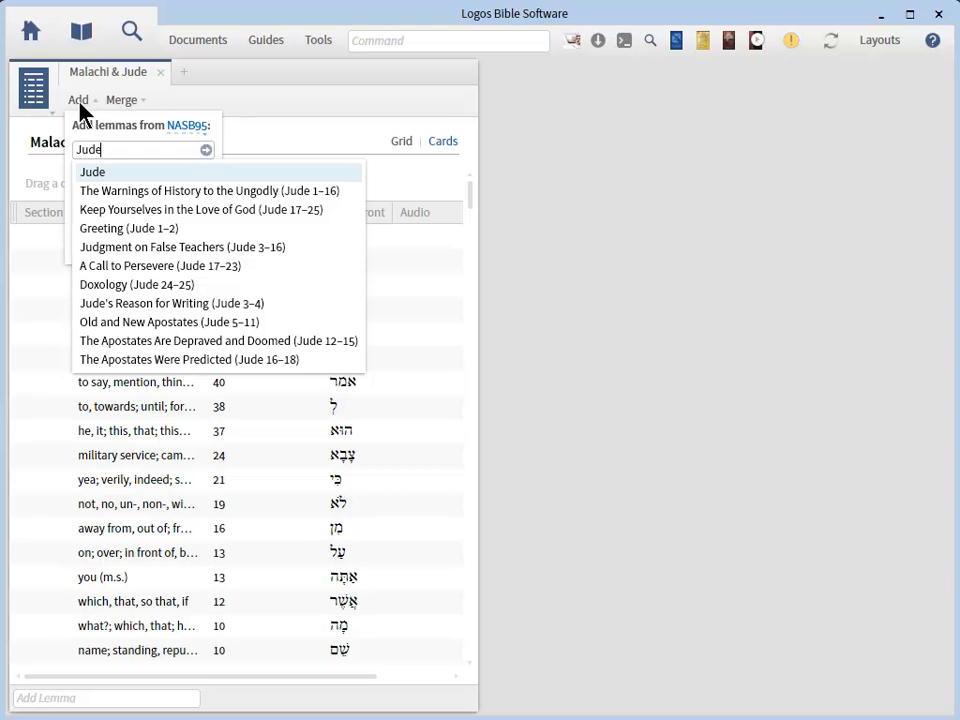
{"action": "mouse_move", "coordinate": [175, 148]}
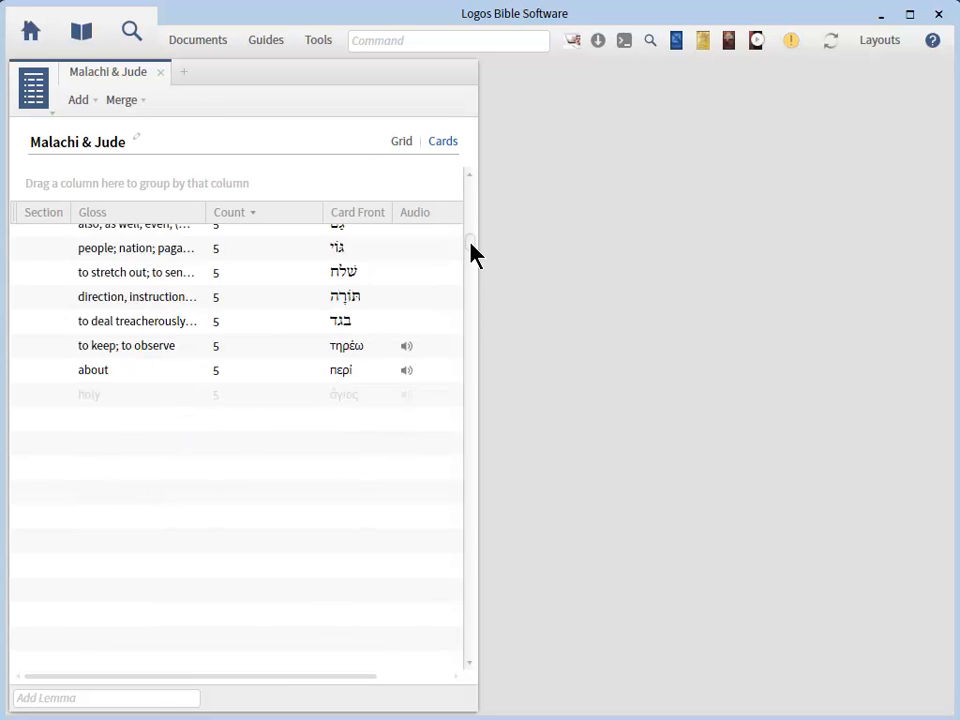
{"action": "scroll", "scroll_direction": "down", "scroll_amount": 3}
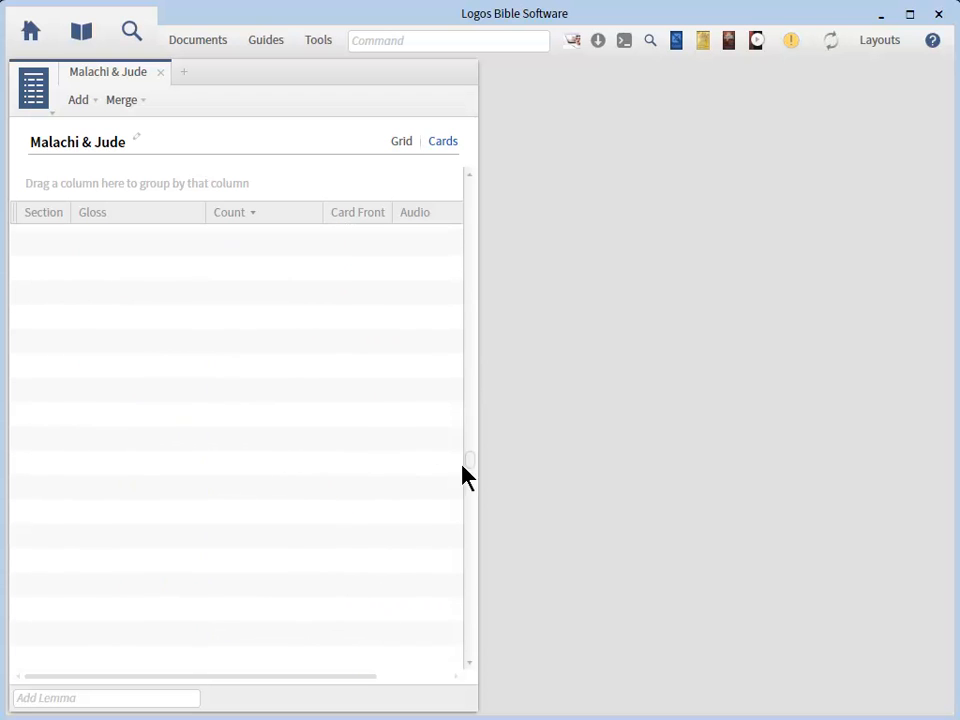
{"action": "scroll", "scroll_direction": "down", "scroll_amount": 3}
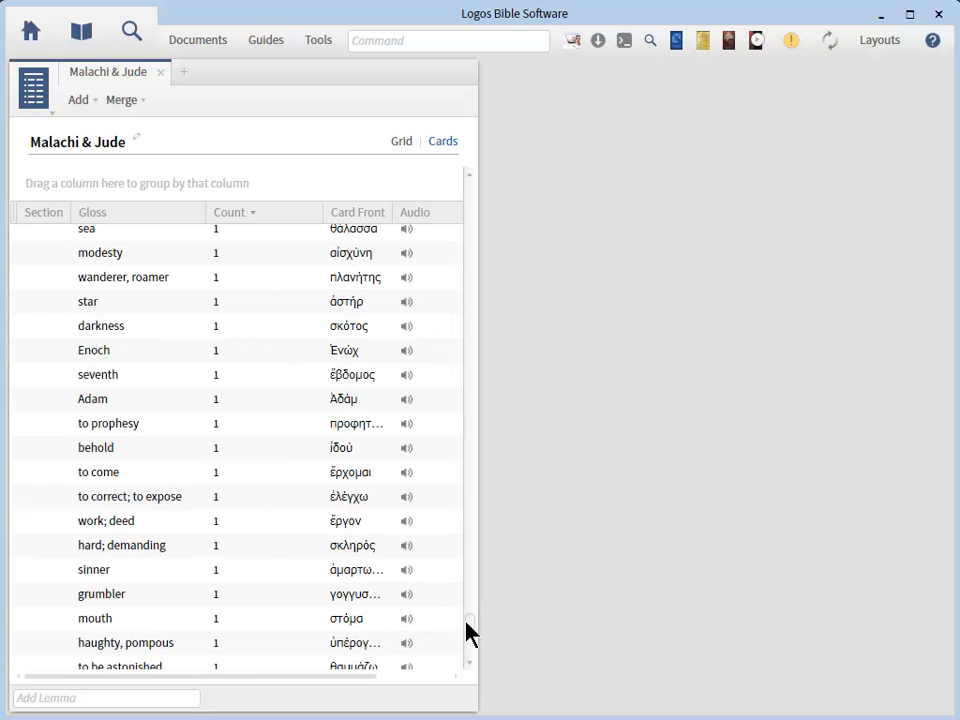
{"action": "scroll", "scroll_direction": "down", "scroll_amount": 3}
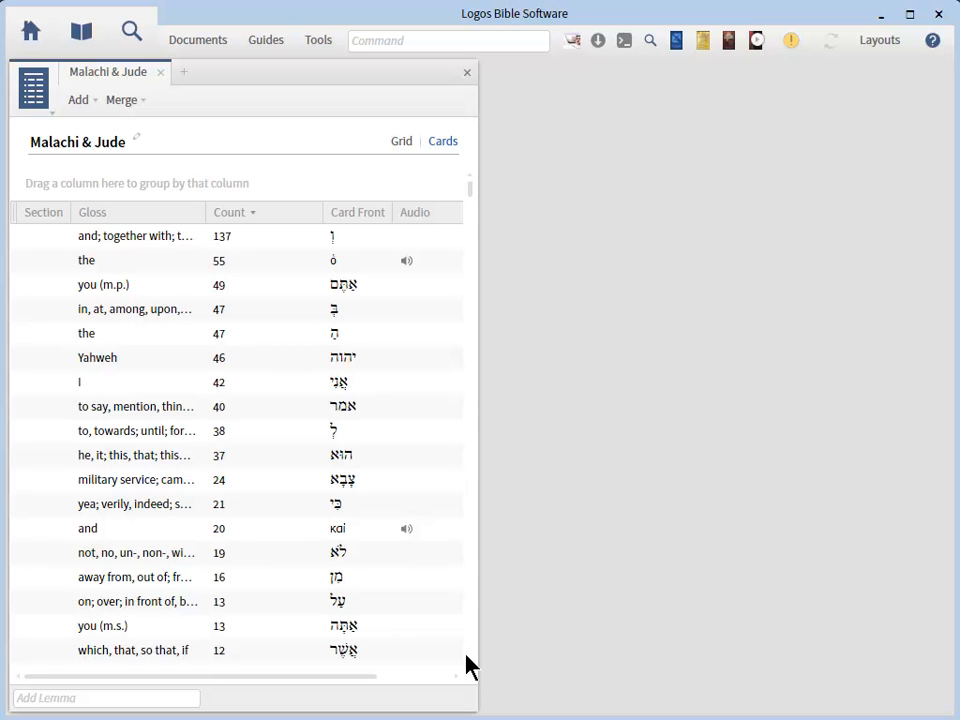
{"action": "mouse_move", "coordinate": [836, 84]}
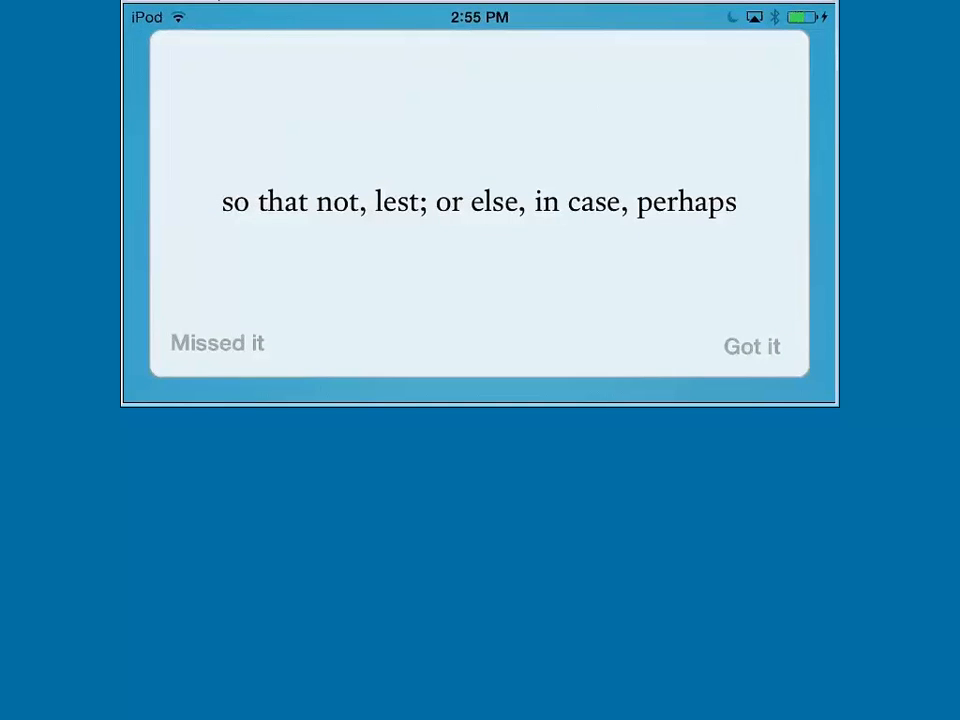
Answer the gloss card and flip to reveal the Hebrew word פֶּן
{"action": "left_click", "coordinate": [752, 347]}
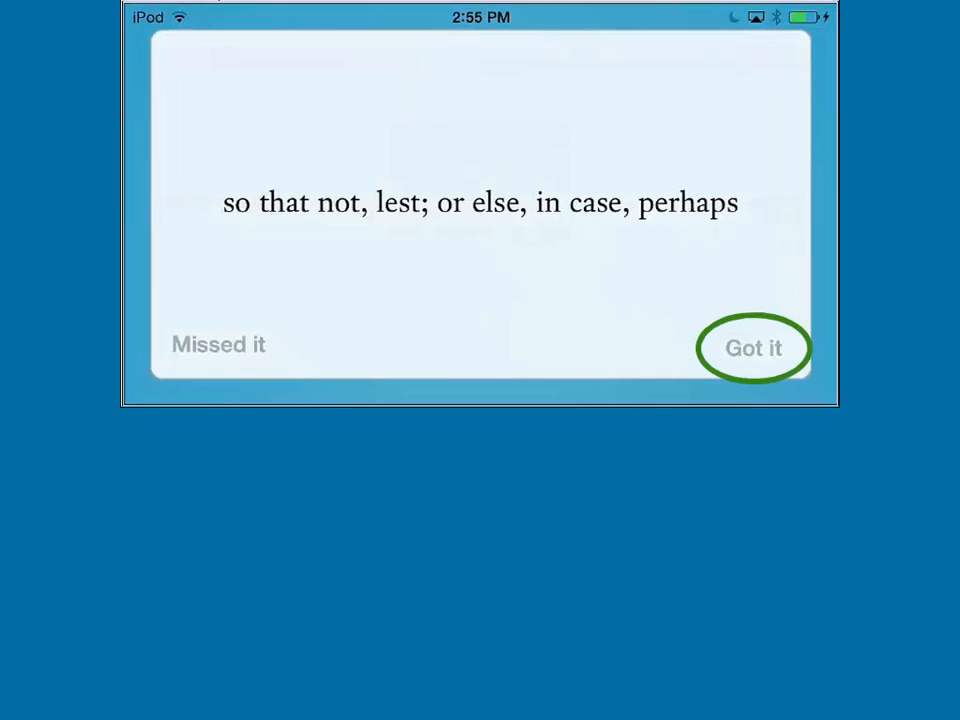
{"action": "left_click", "coordinate": [218, 344]}
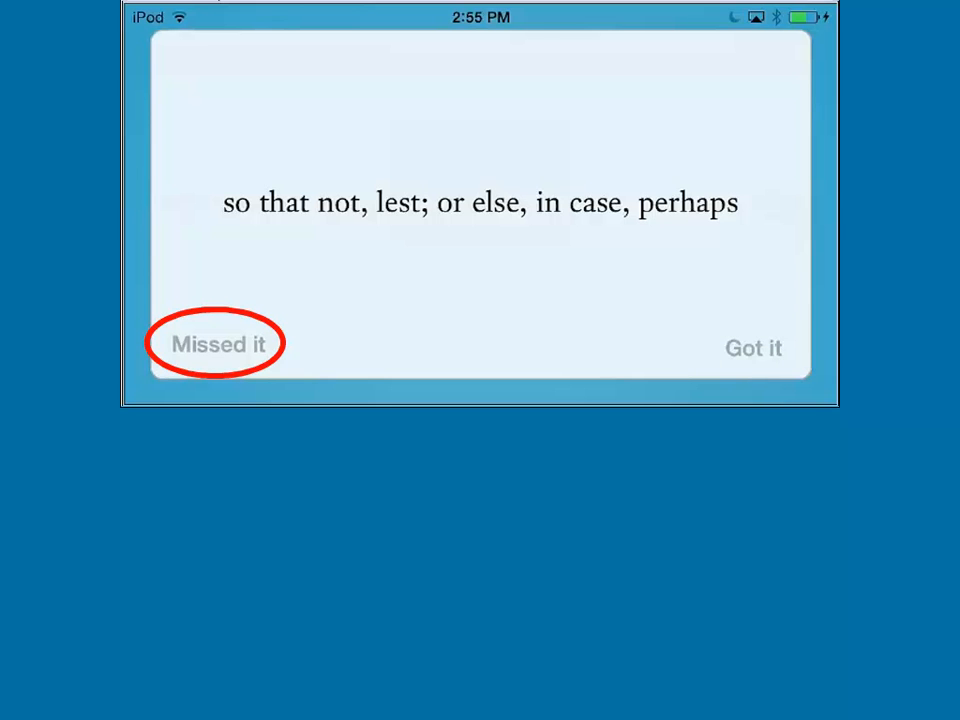
{"action": "left_click", "coordinate": [218, 343]}
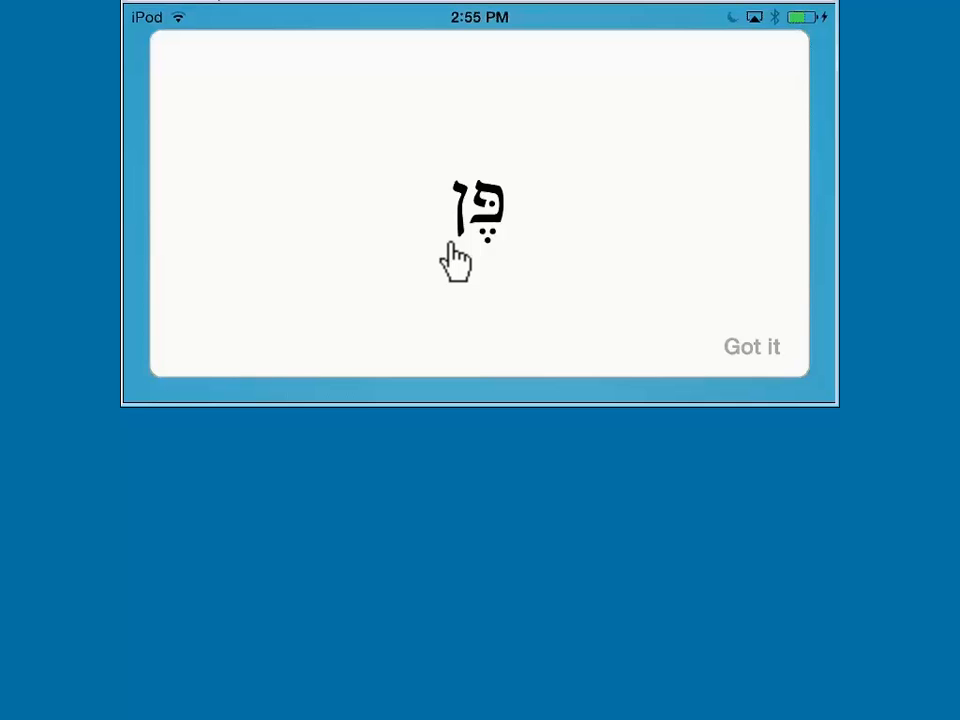
{"action": "mouse_move", "coordinate": [378, 238]}
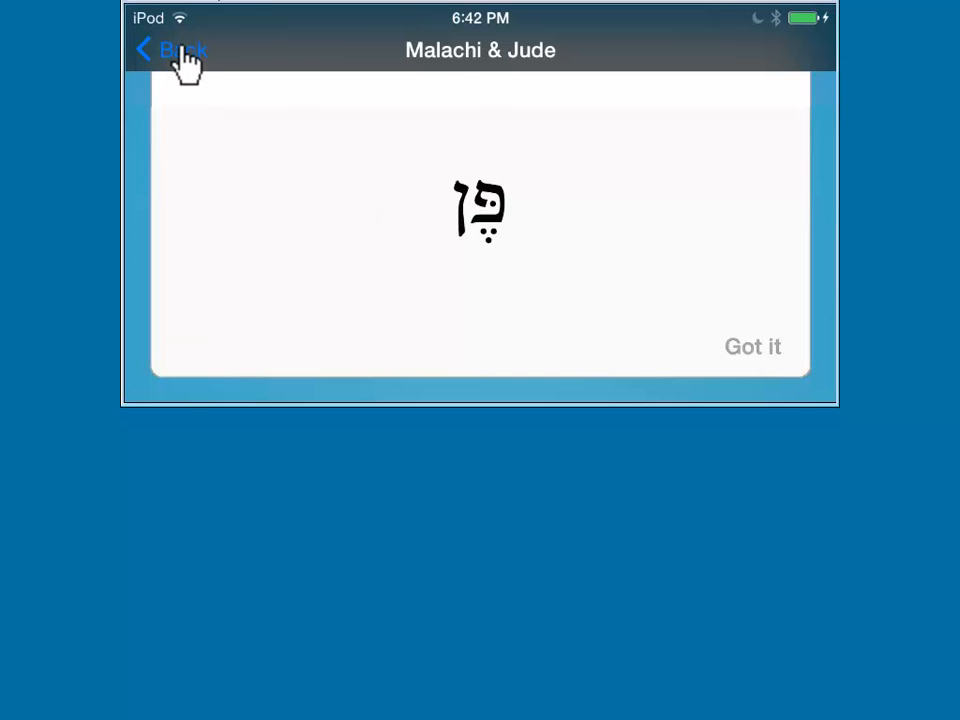
Leave the drill and return to the Stacks list
{"action": "left_click", "coordinate": [170, 50]}
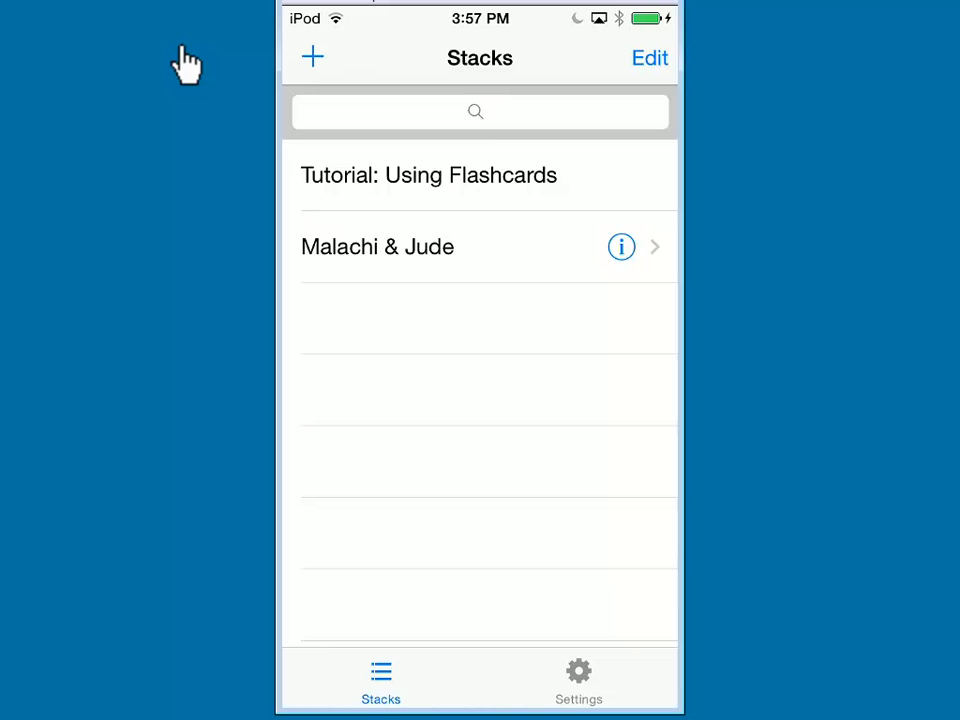
{"action": "mouse_move", "coordinate": [617, 195]}
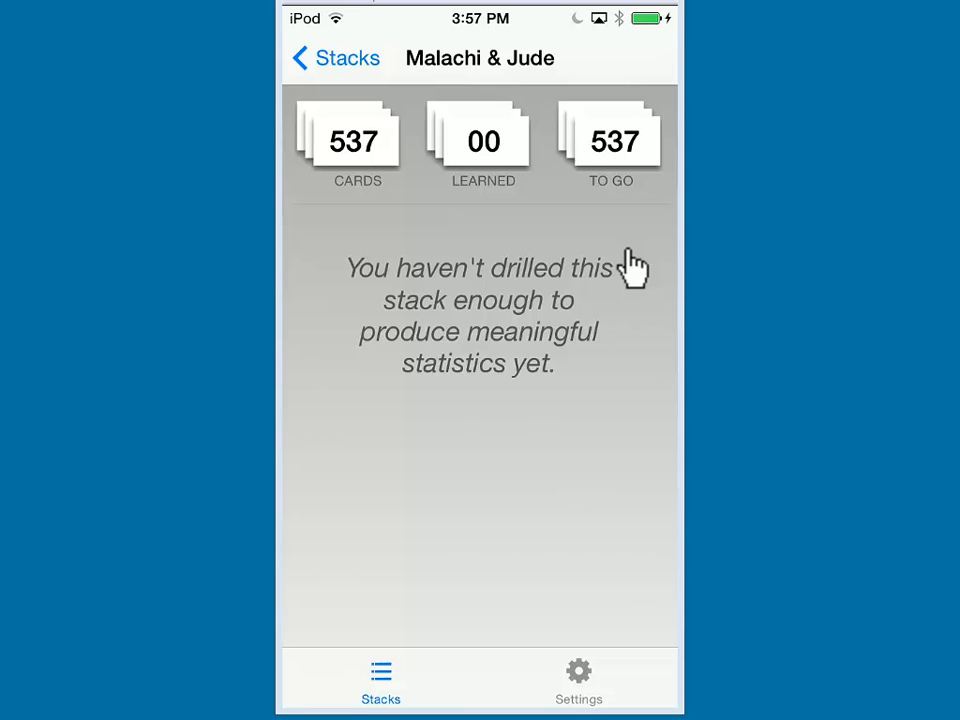
{"action": "mouse_move", "coordinate": [588, 685]}
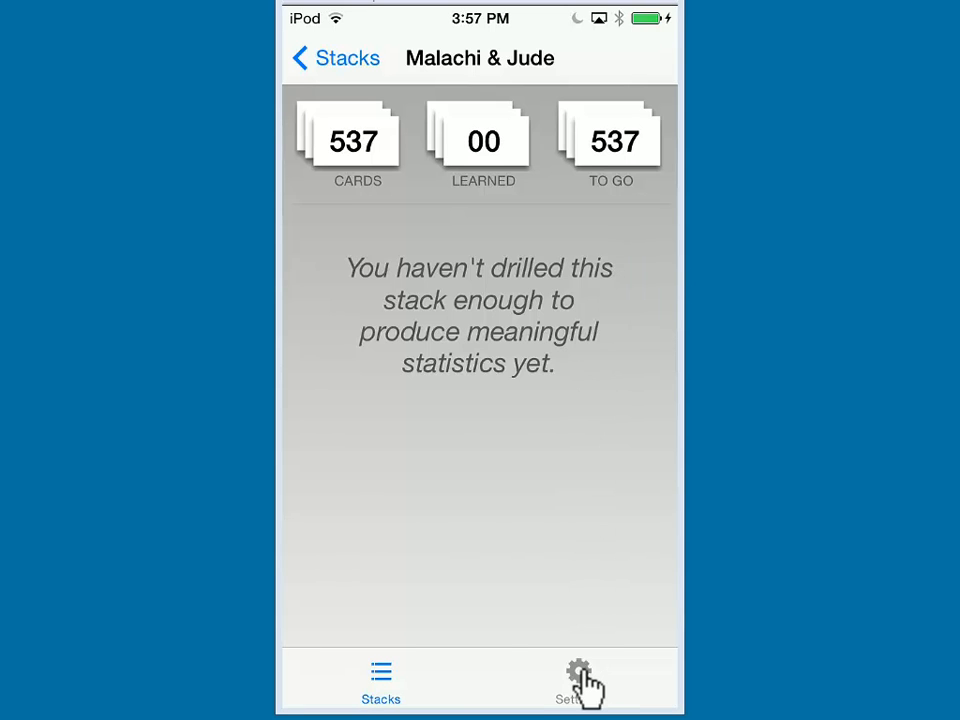
Show the Flashcards Settings screen with Spaced Repetition on
{"action": "left_click", "coordinate": [578, 678]}
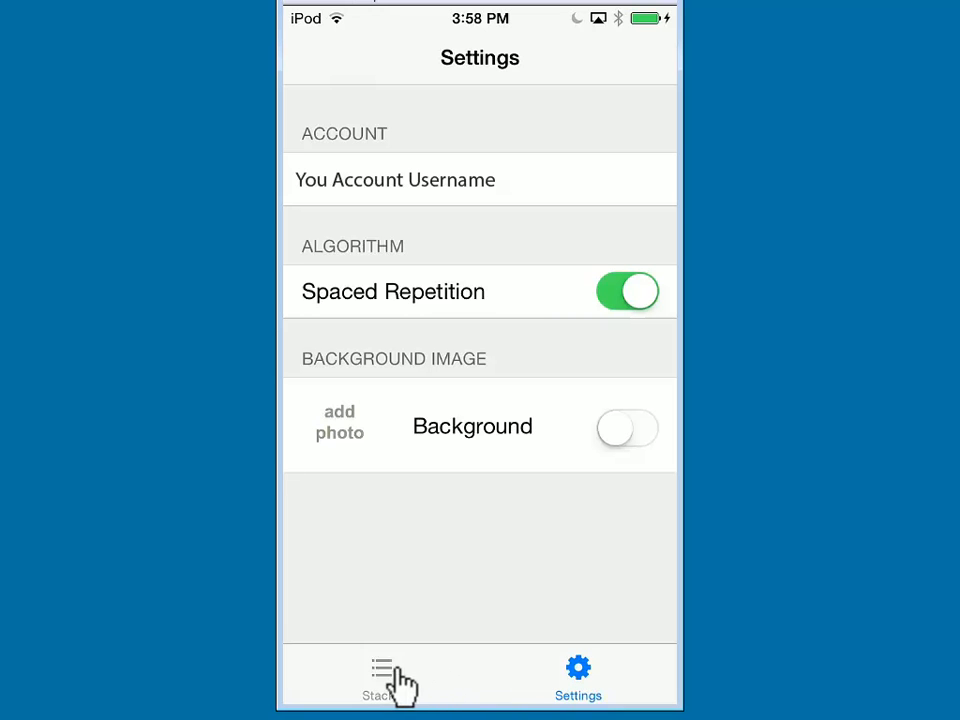
Return to Stacks, enter edit mode, and finish without deleting any stack
{"action": "left_click", "coordinate": [382, 675]}
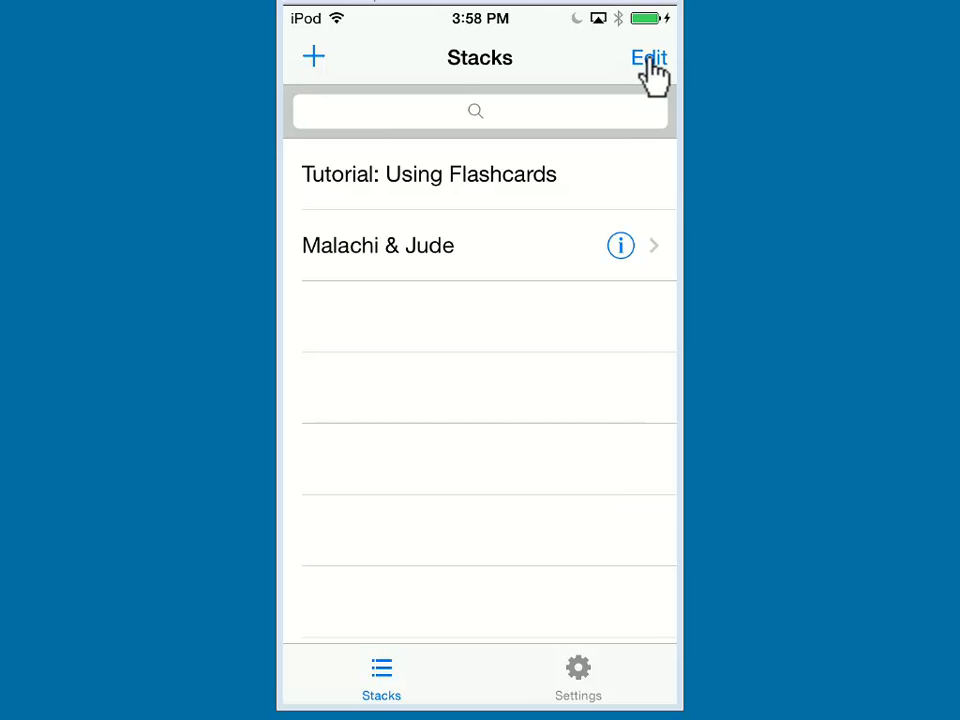
{"action": "left_click", "coordinate": [649, 57]}
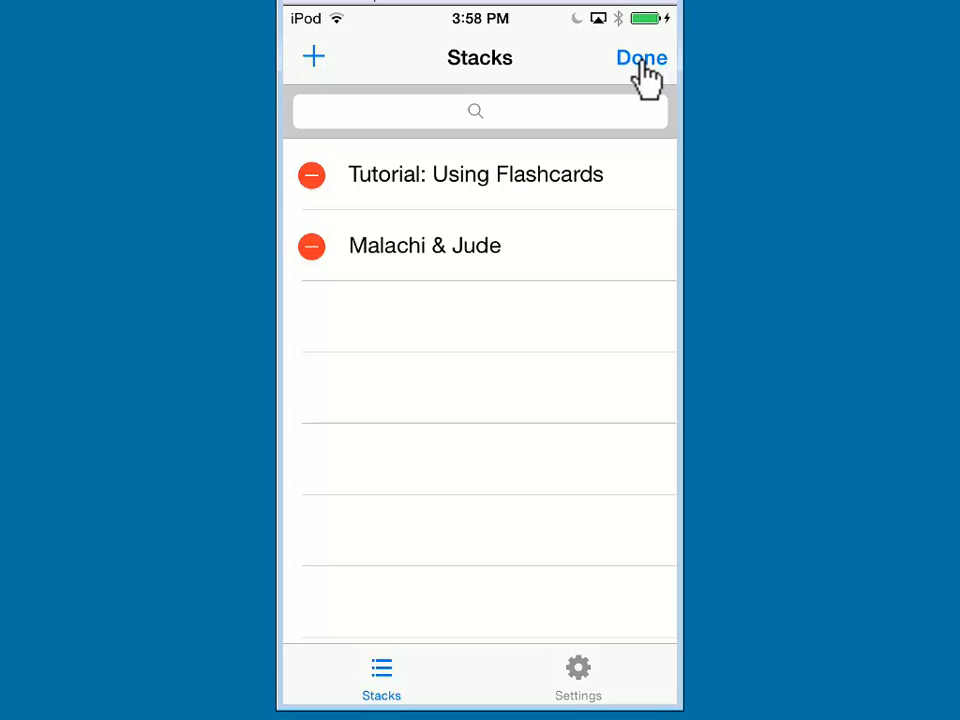
{"action": "left_click", "coordinate": [642, 57]}
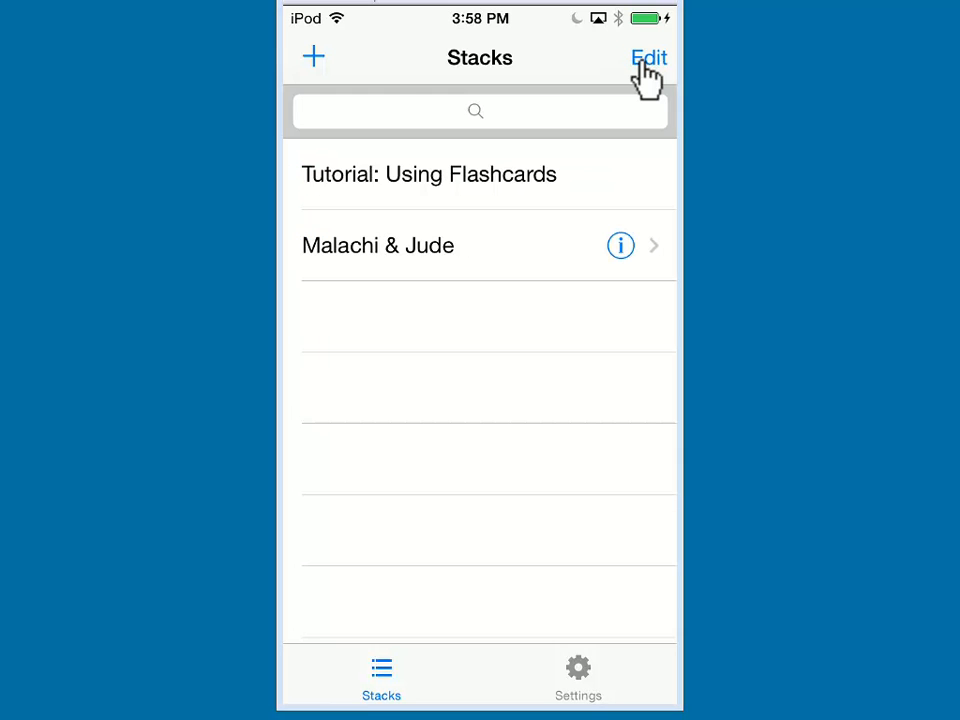
{"action": "mouse_move", "coordinate": [315, 57]}
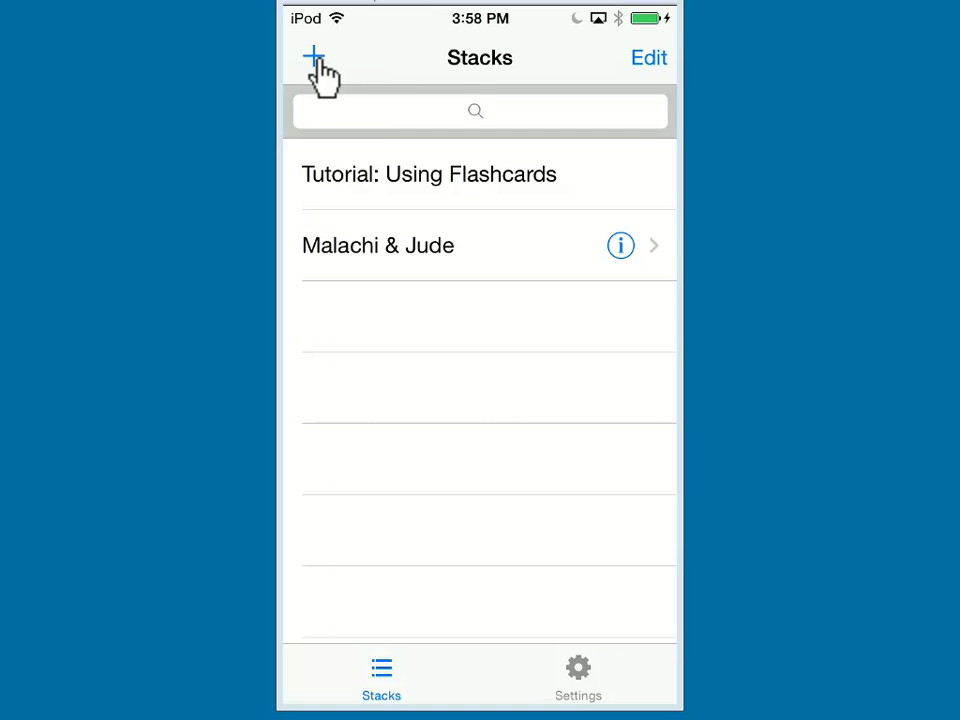
Try adding a new stack to see the New Stack notice
{"action": "left_click", "coordinate": [315, 57]}
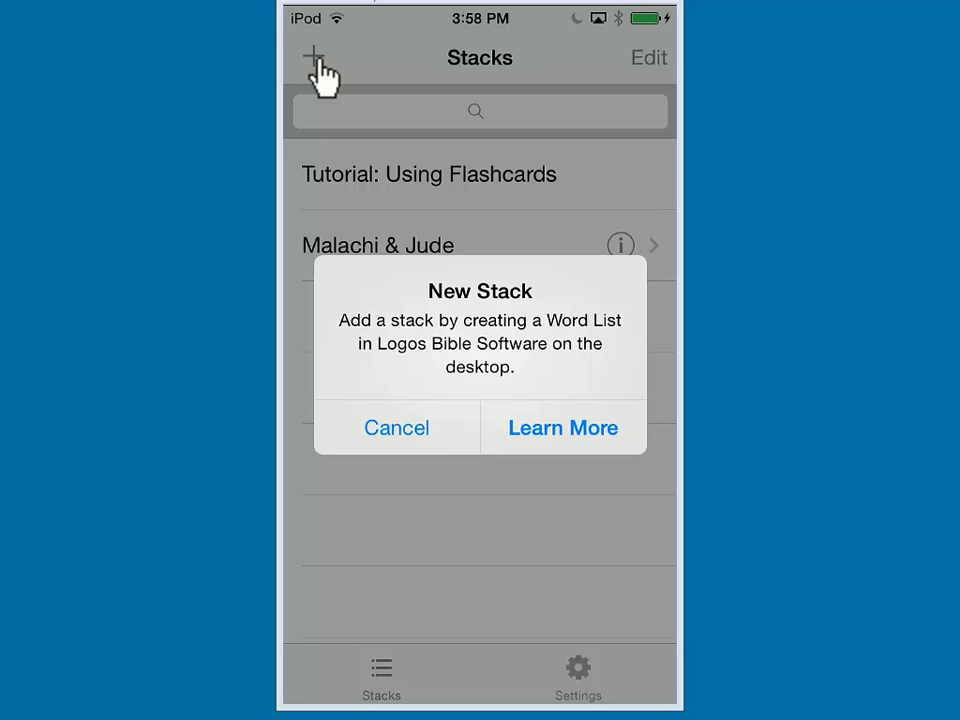
{"action": "mouse_move", "coordinate": [385, 448]}
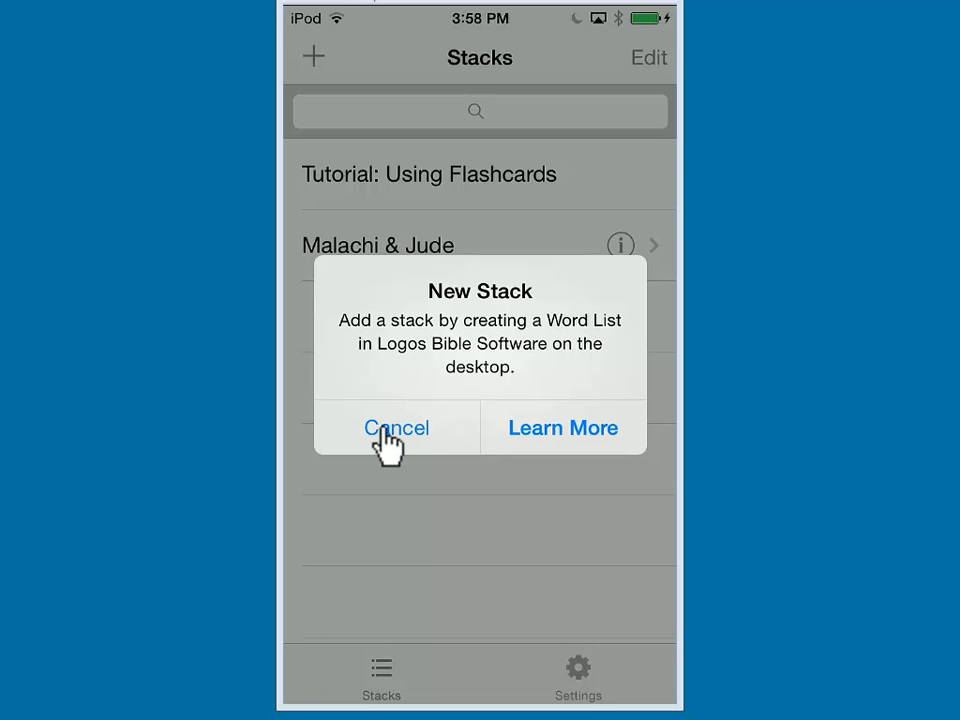